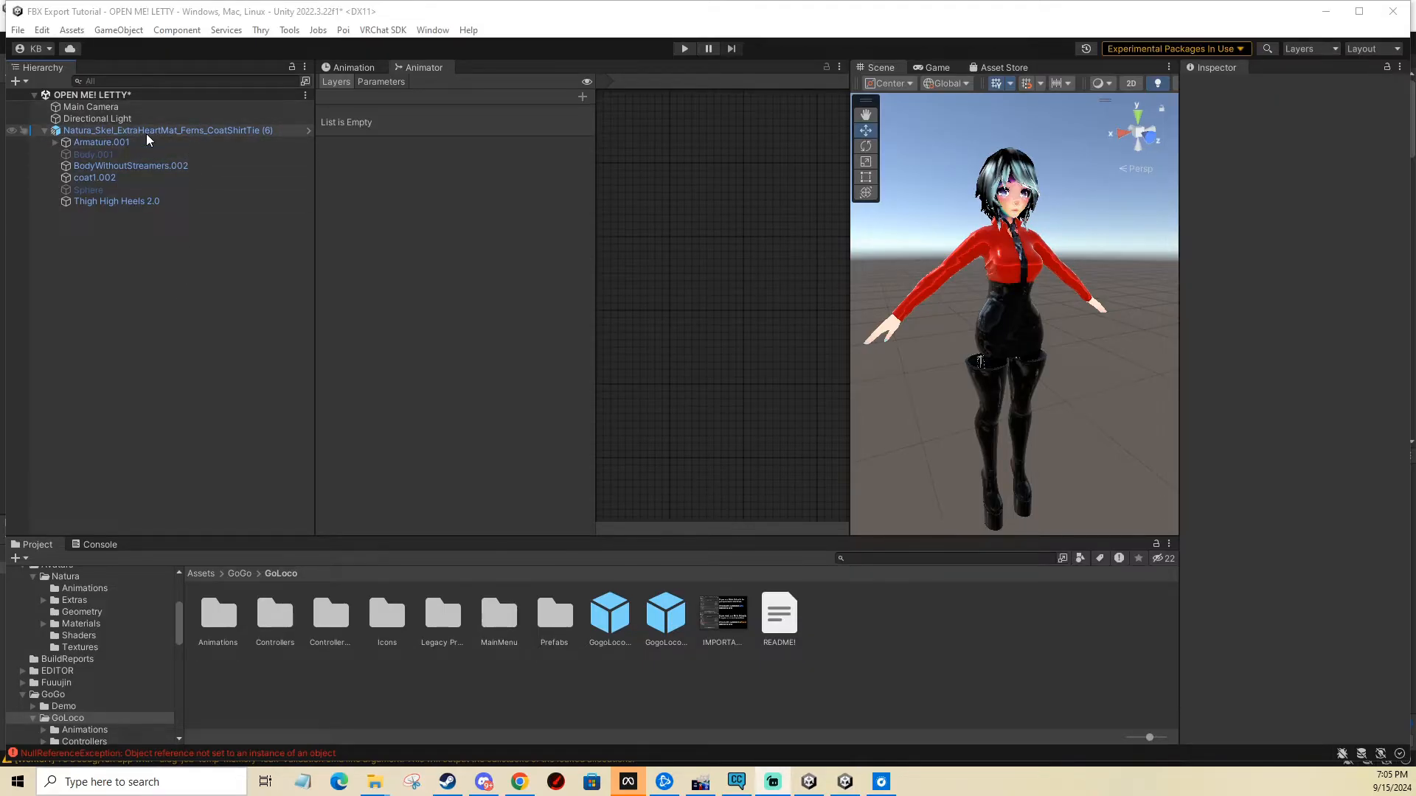
- Review the avatar root's VRC Avatar Descriptor playable layers and expressions, then switch to VCC
click(163, 130)
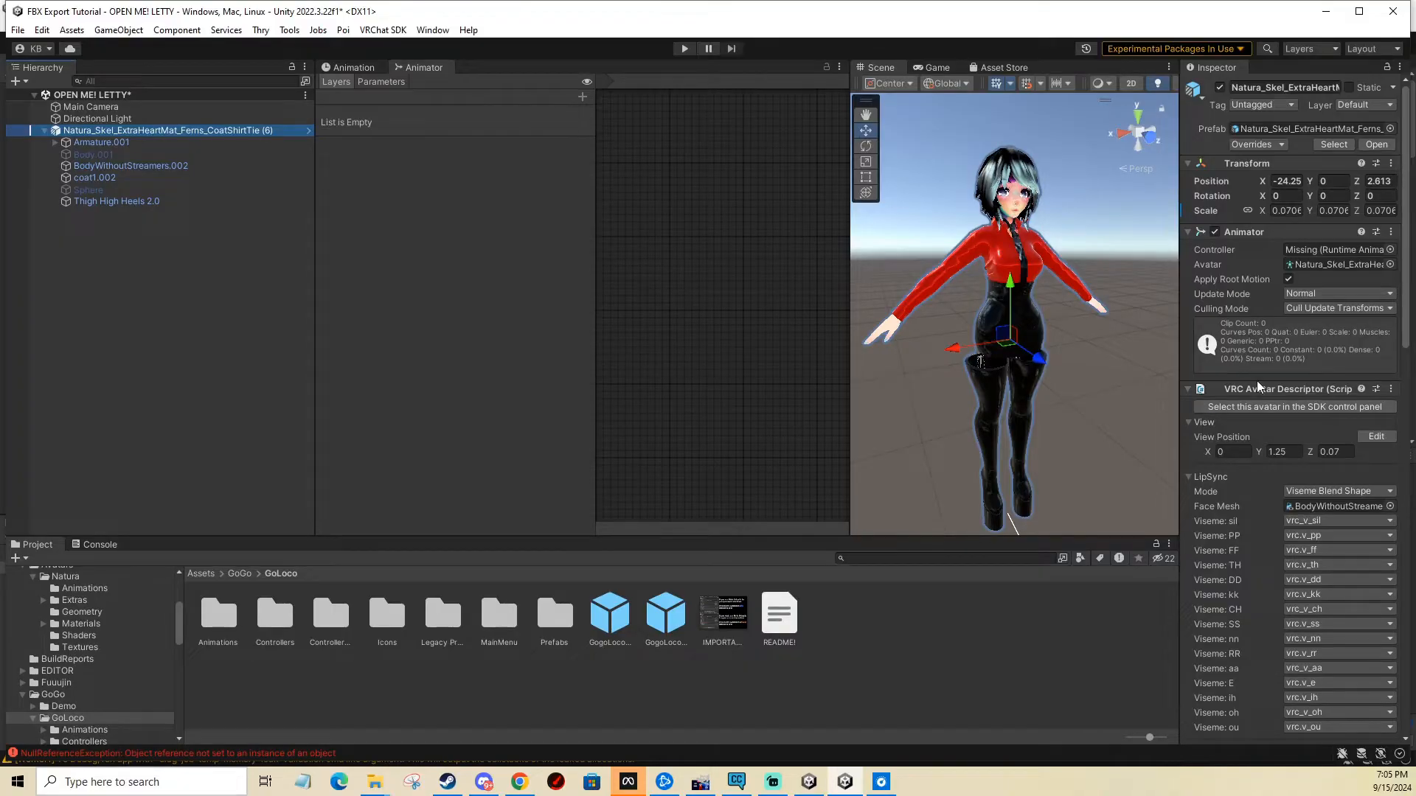
scroll(down, 3)
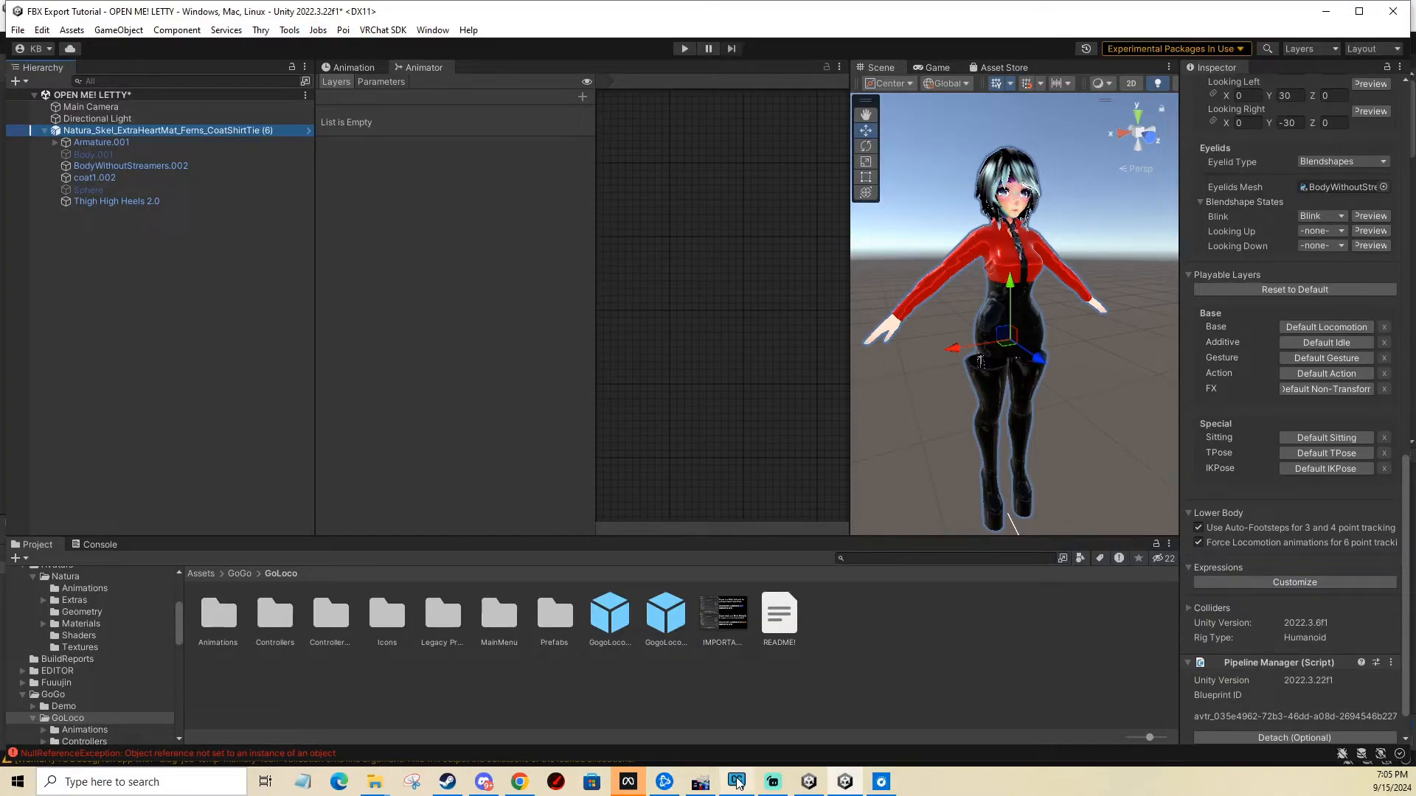
click(736, 781)
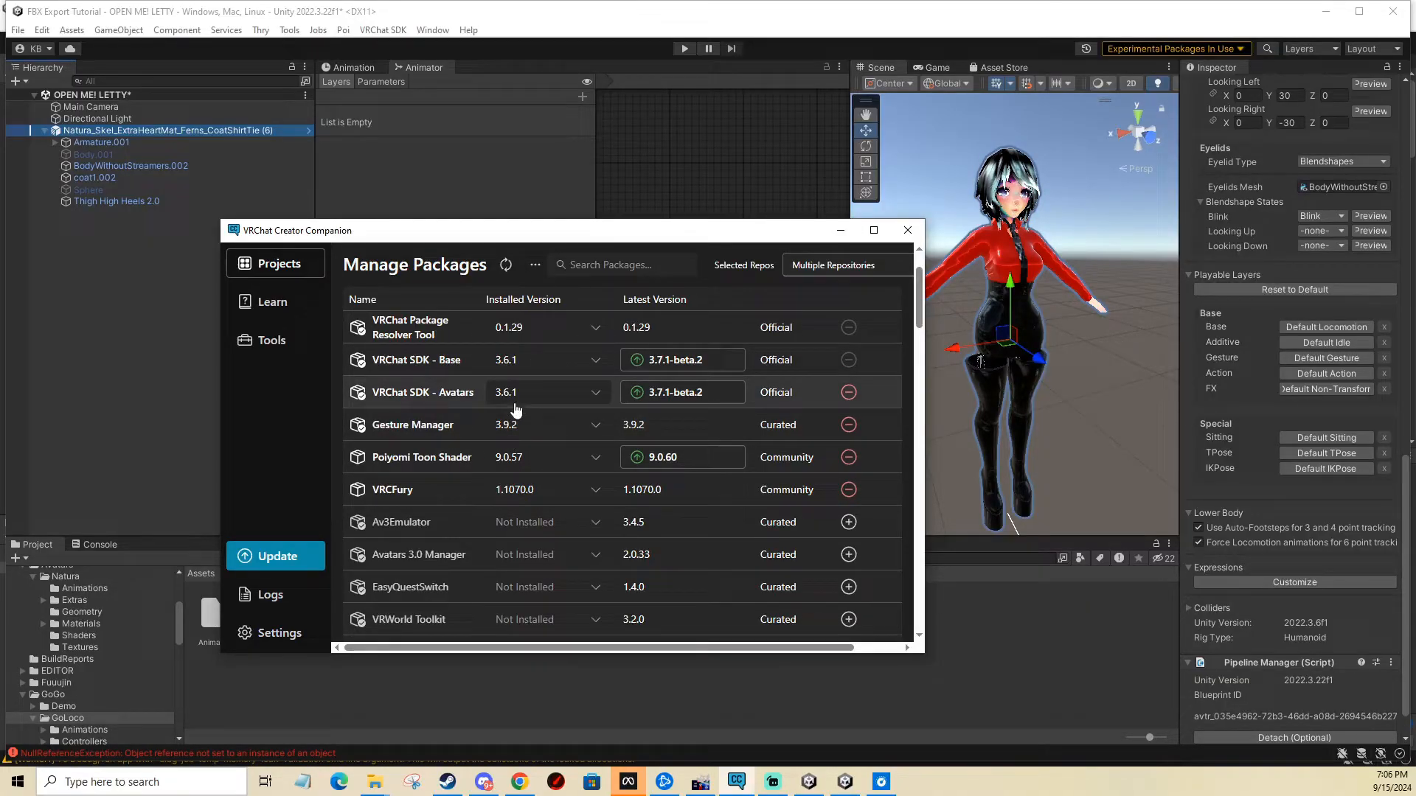
- Close VCC after confirming Gesture Manager and VRCFury are installed
click(907, 230)
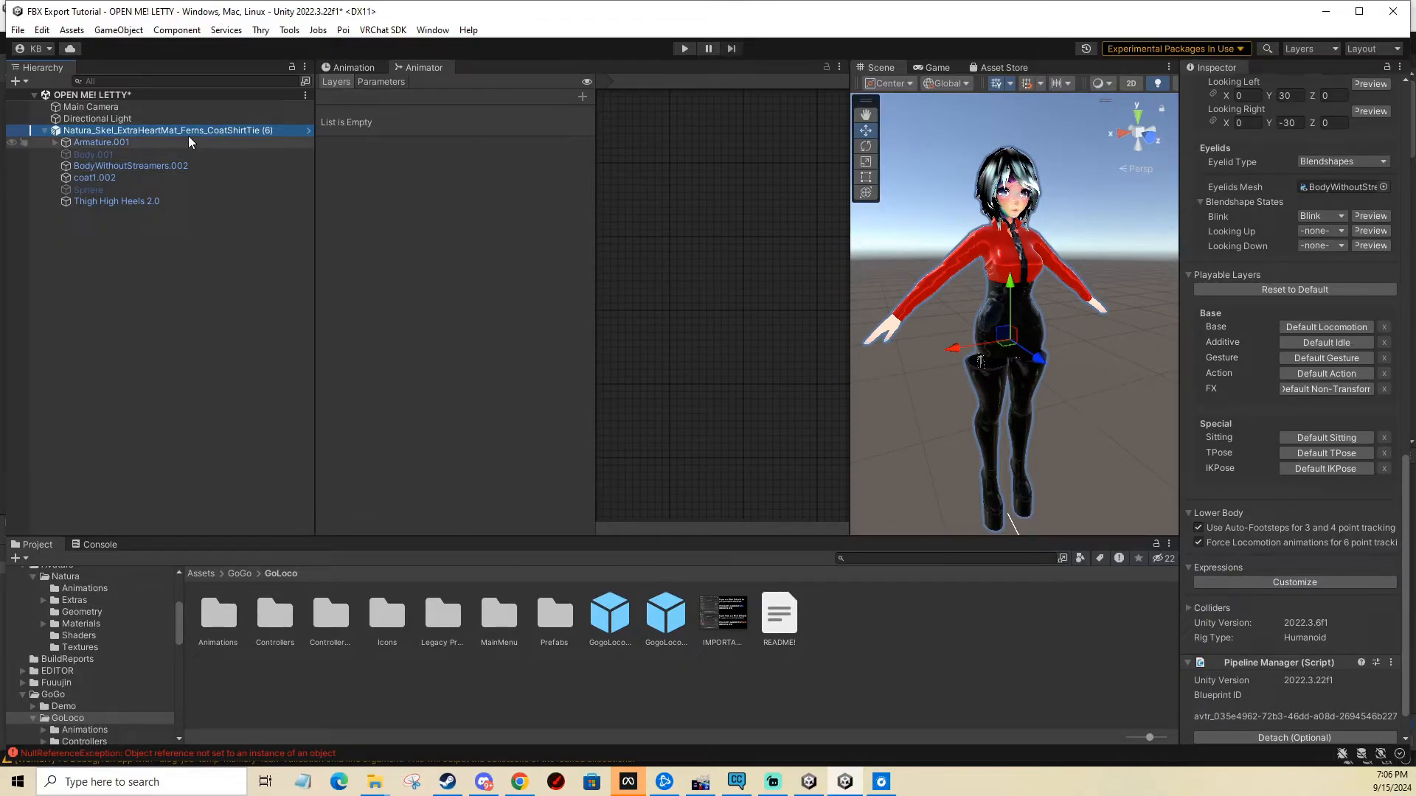
- Drag the GogoLoco Beyond (VRCFury) prefab from Assets/GoGo/GoLoco onto the avatar root
click(94, 177)
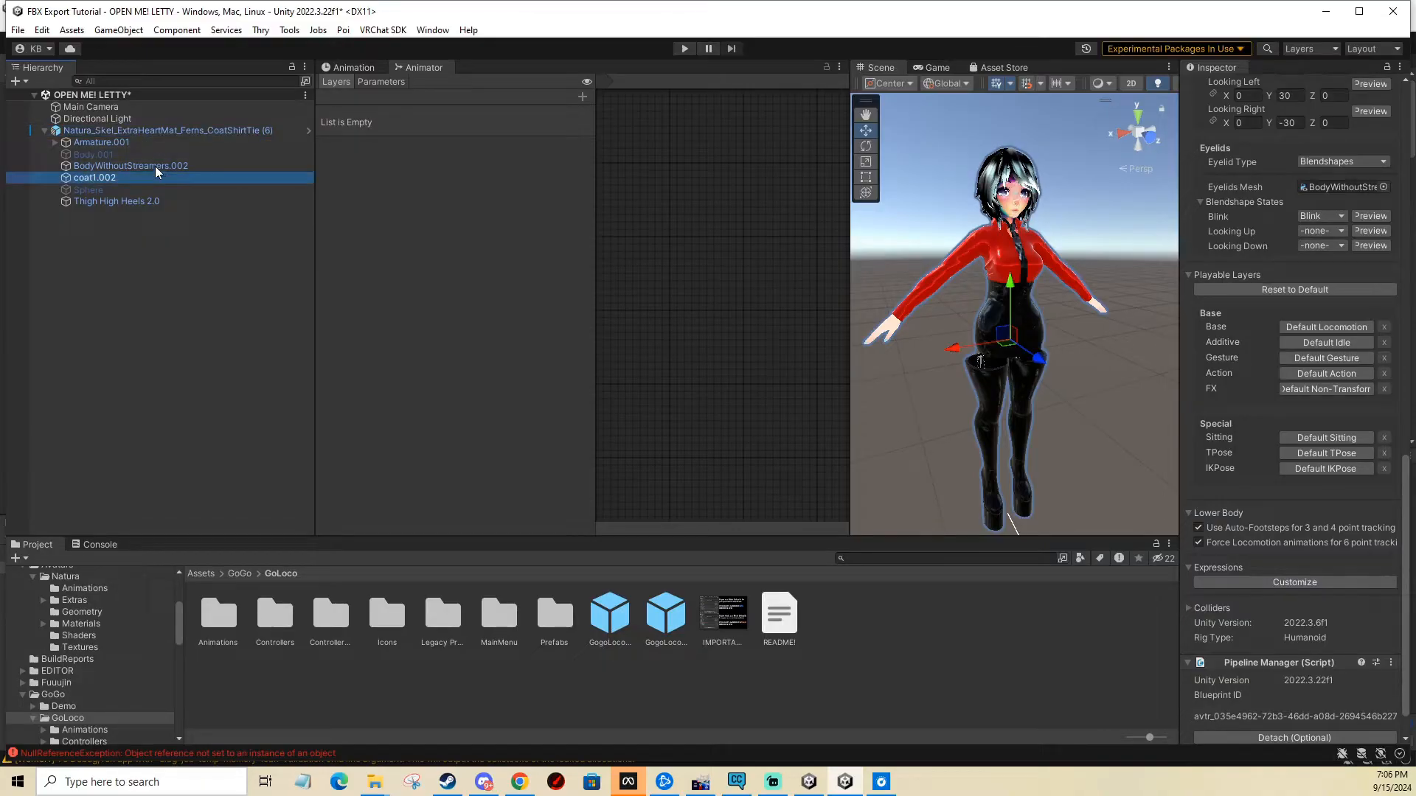
click(148, 130)
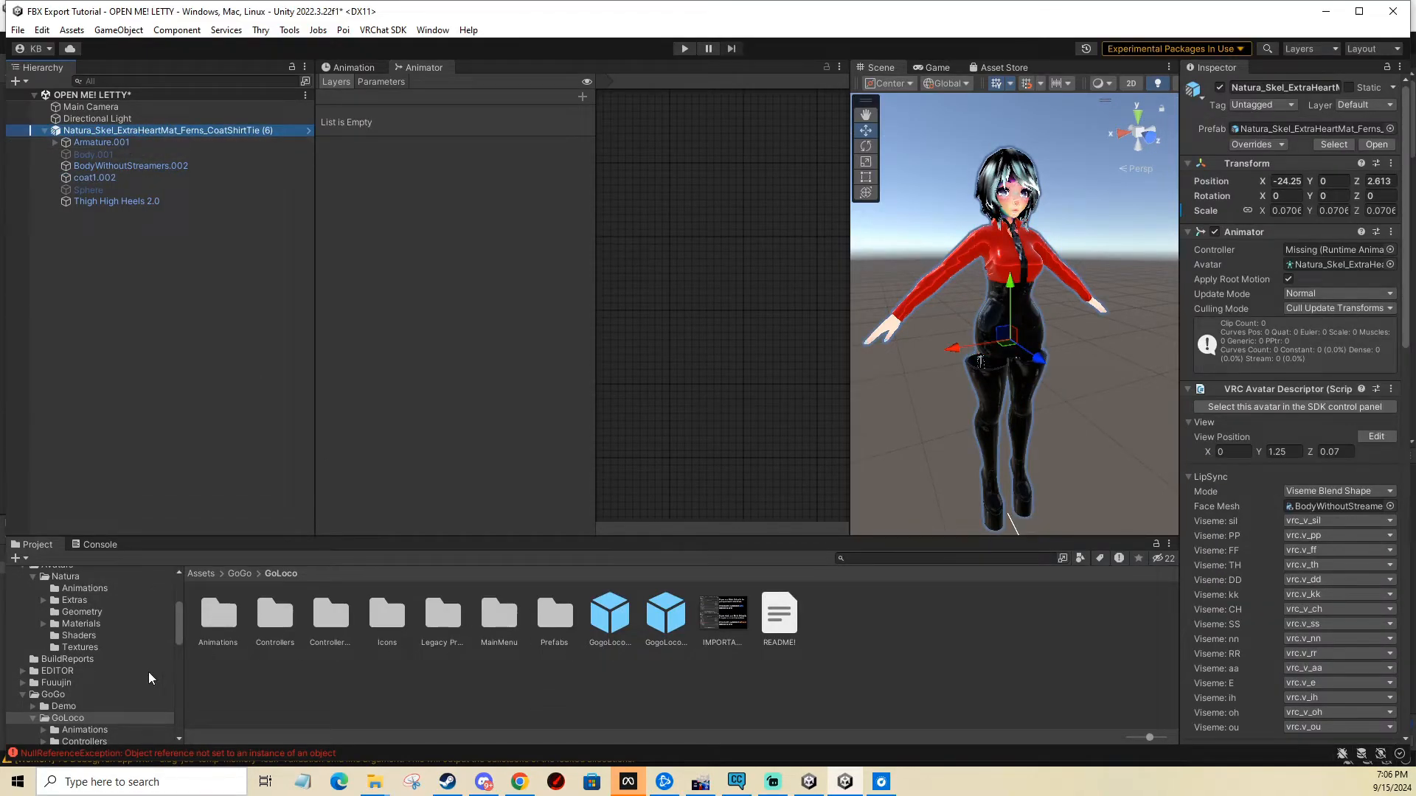
click(67, 718)
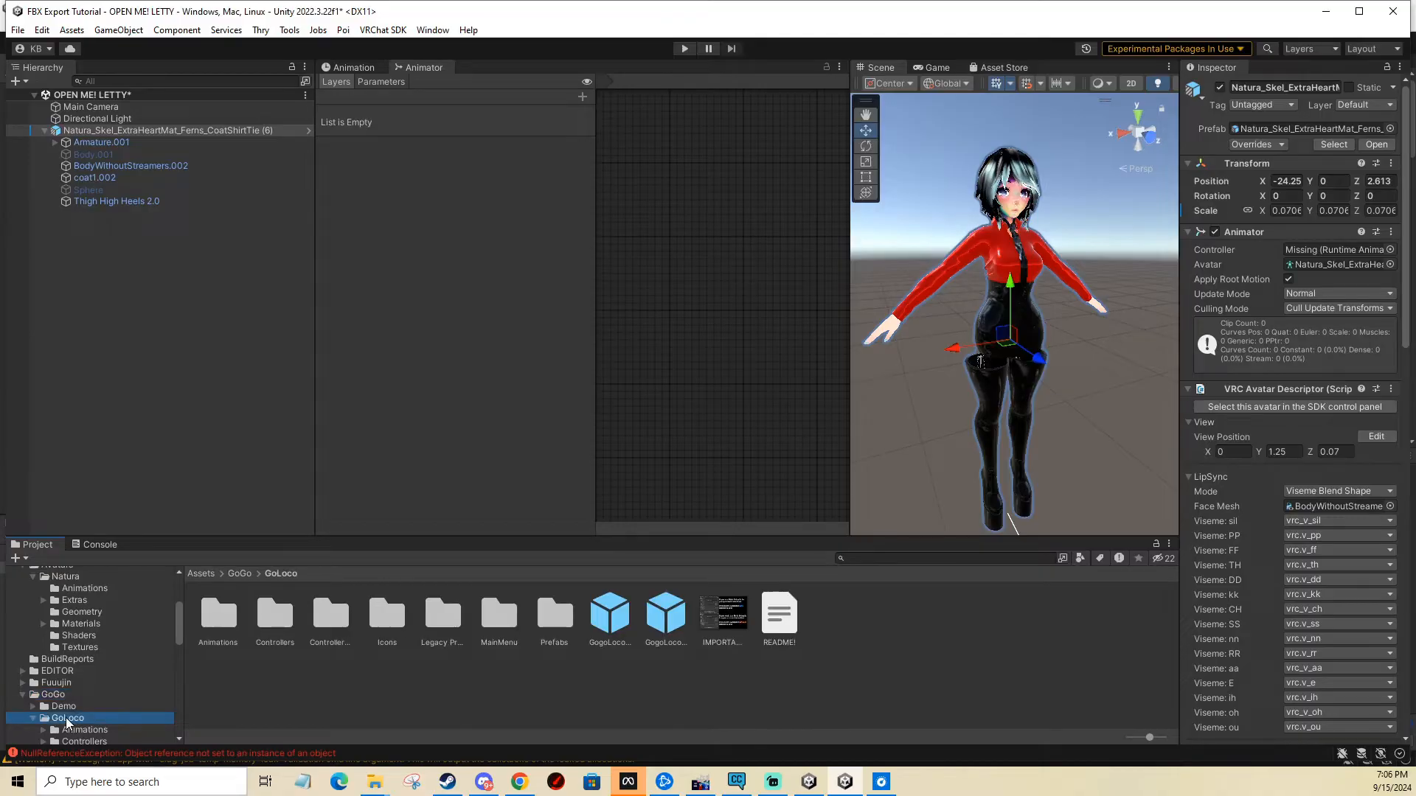
click(666, 613)
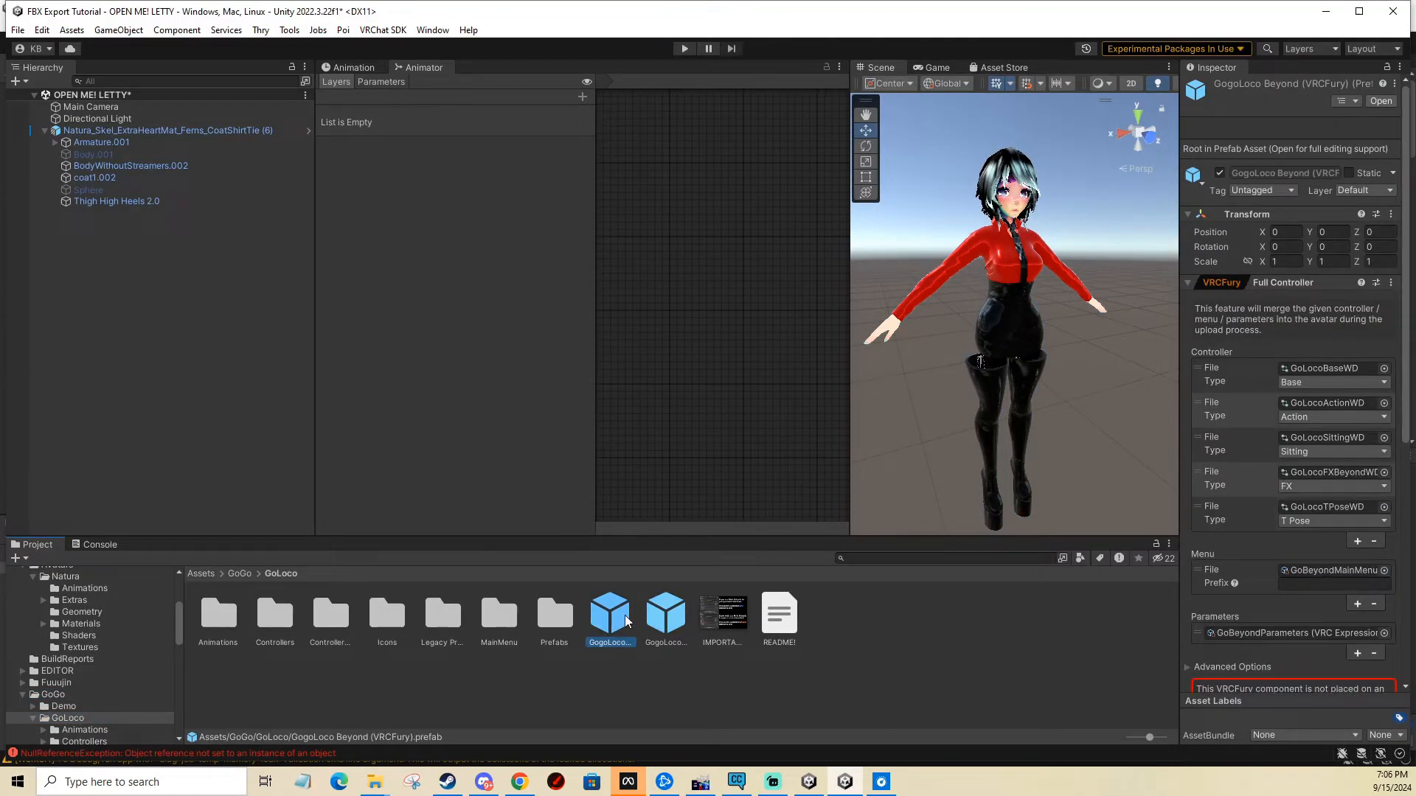
click(665, 613)
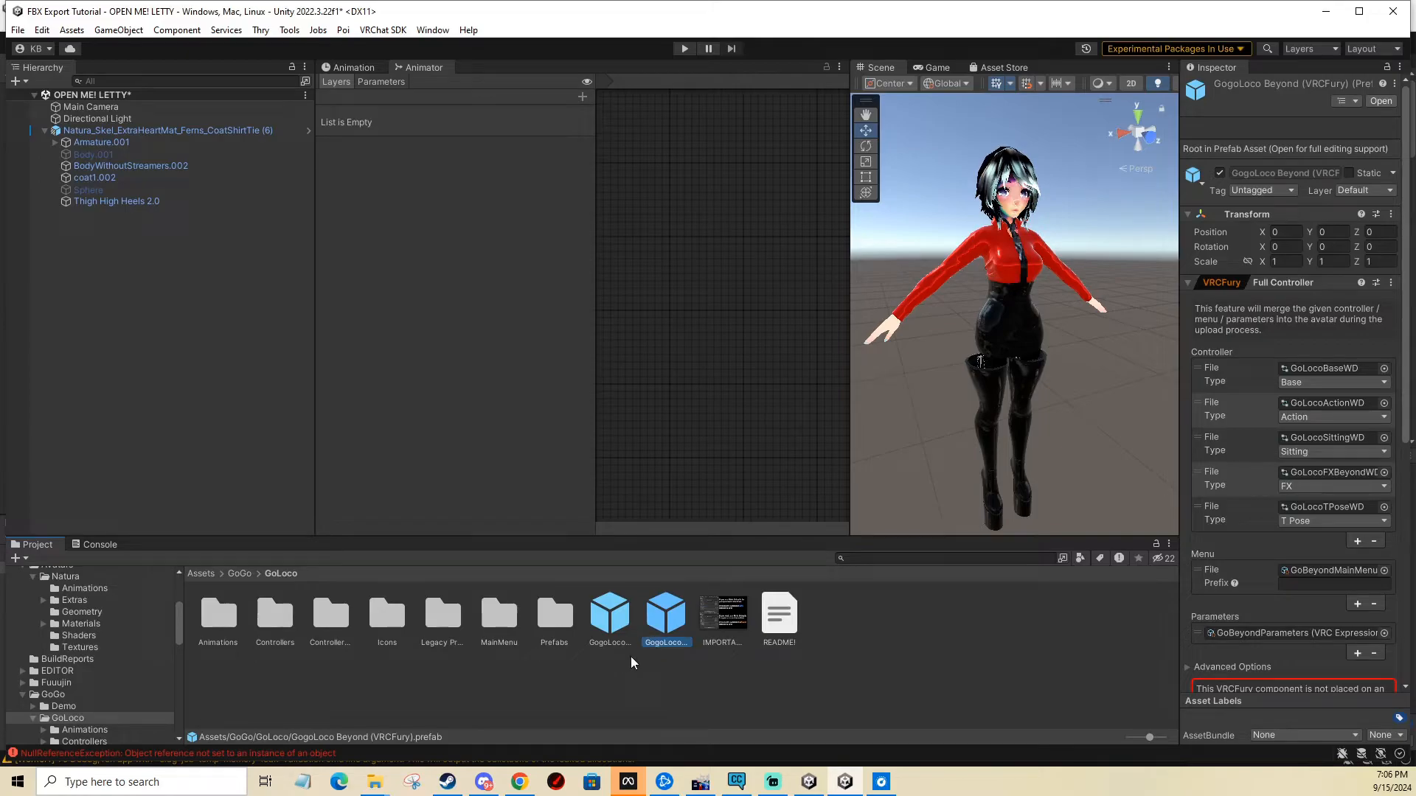
mouse_move(899, 614)
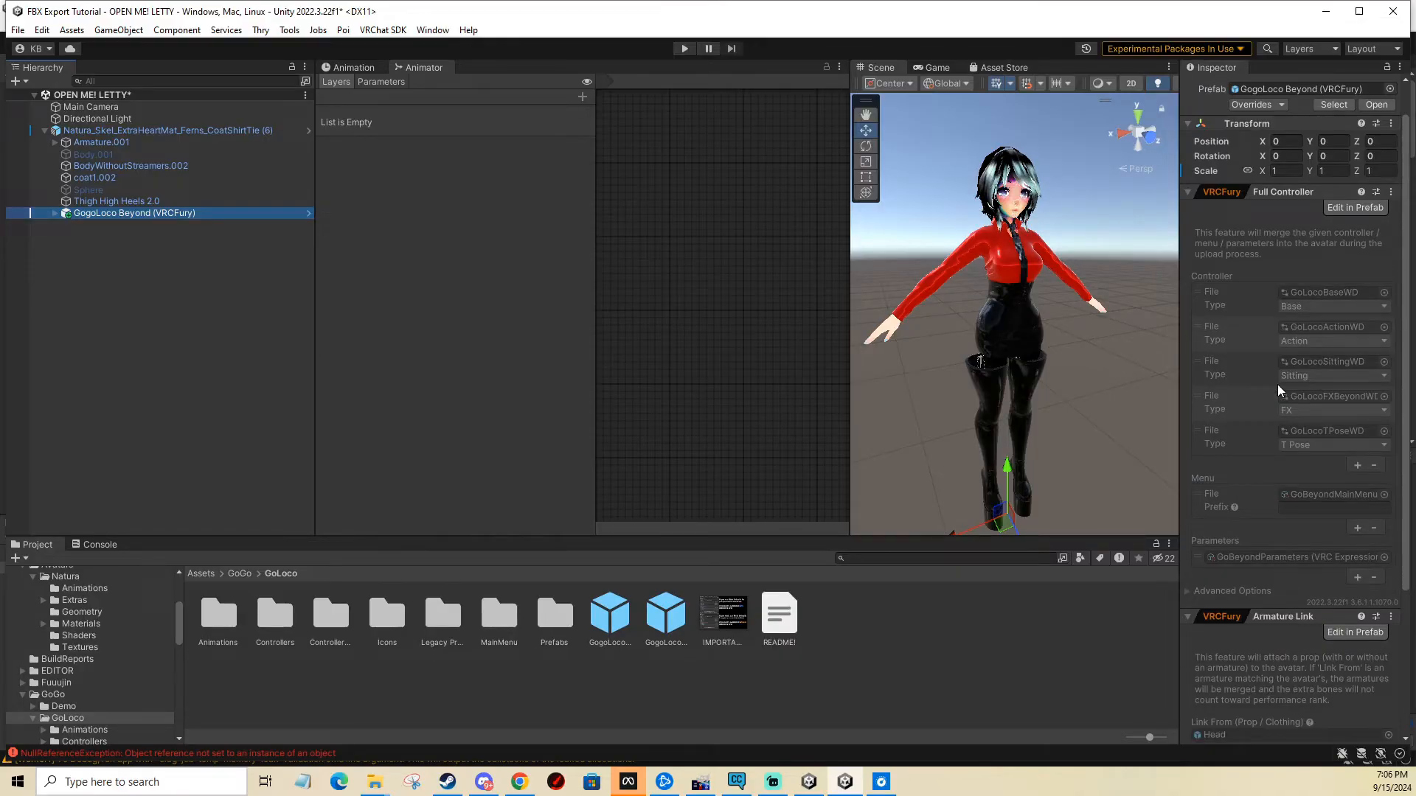
scroll(down, 3)
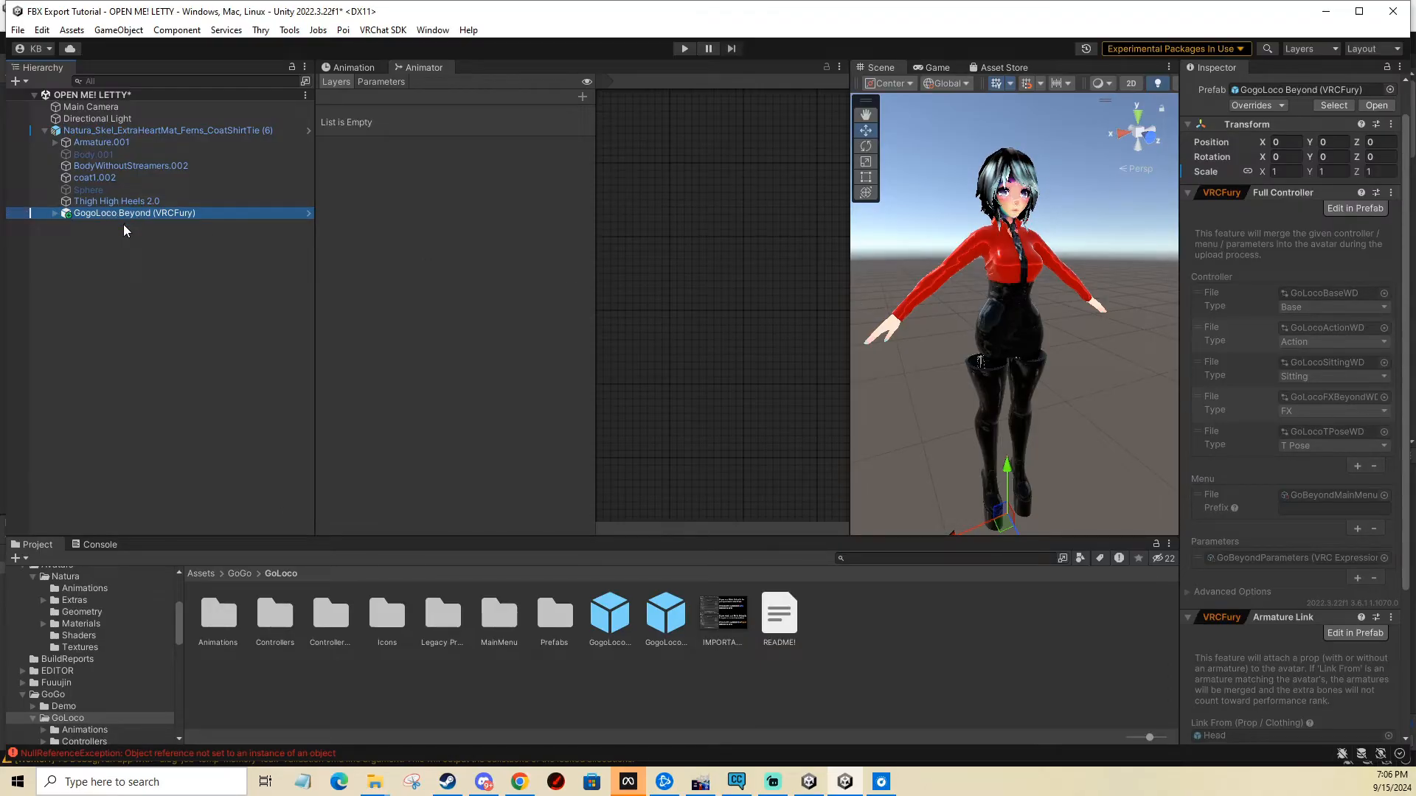
- Add the Gesture Manager Emulator from Tools and start play mode
click(289, 30)
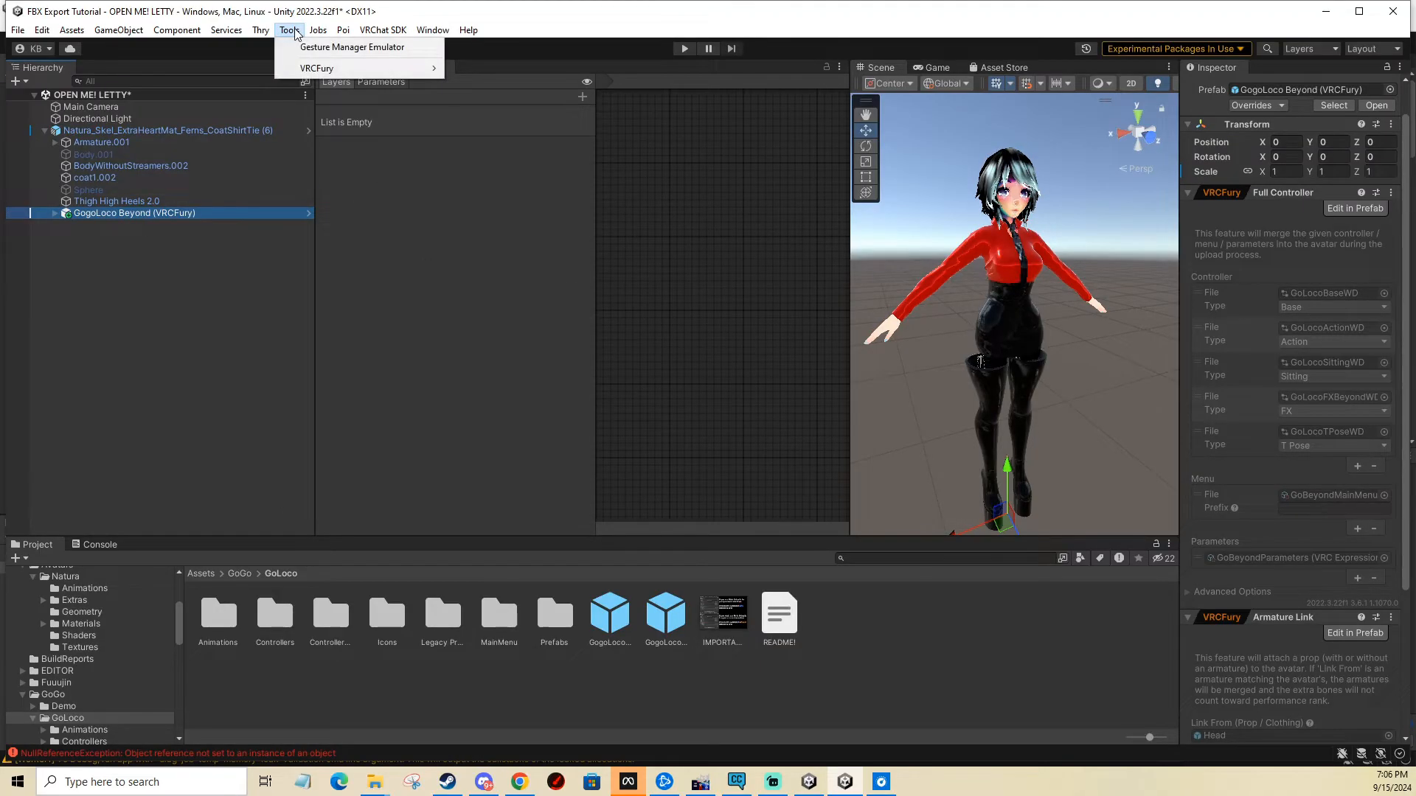
click(352, 47)
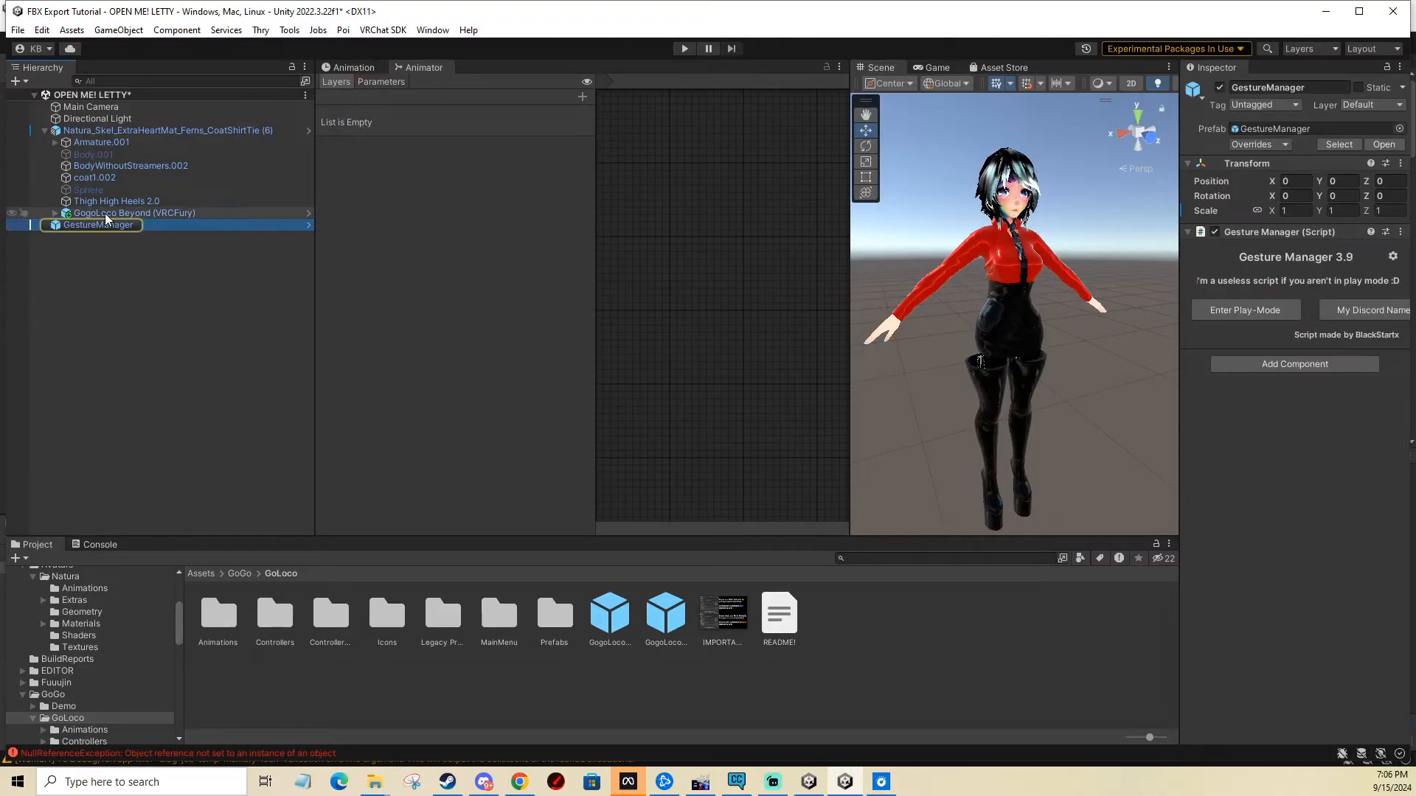
click(685, 48)
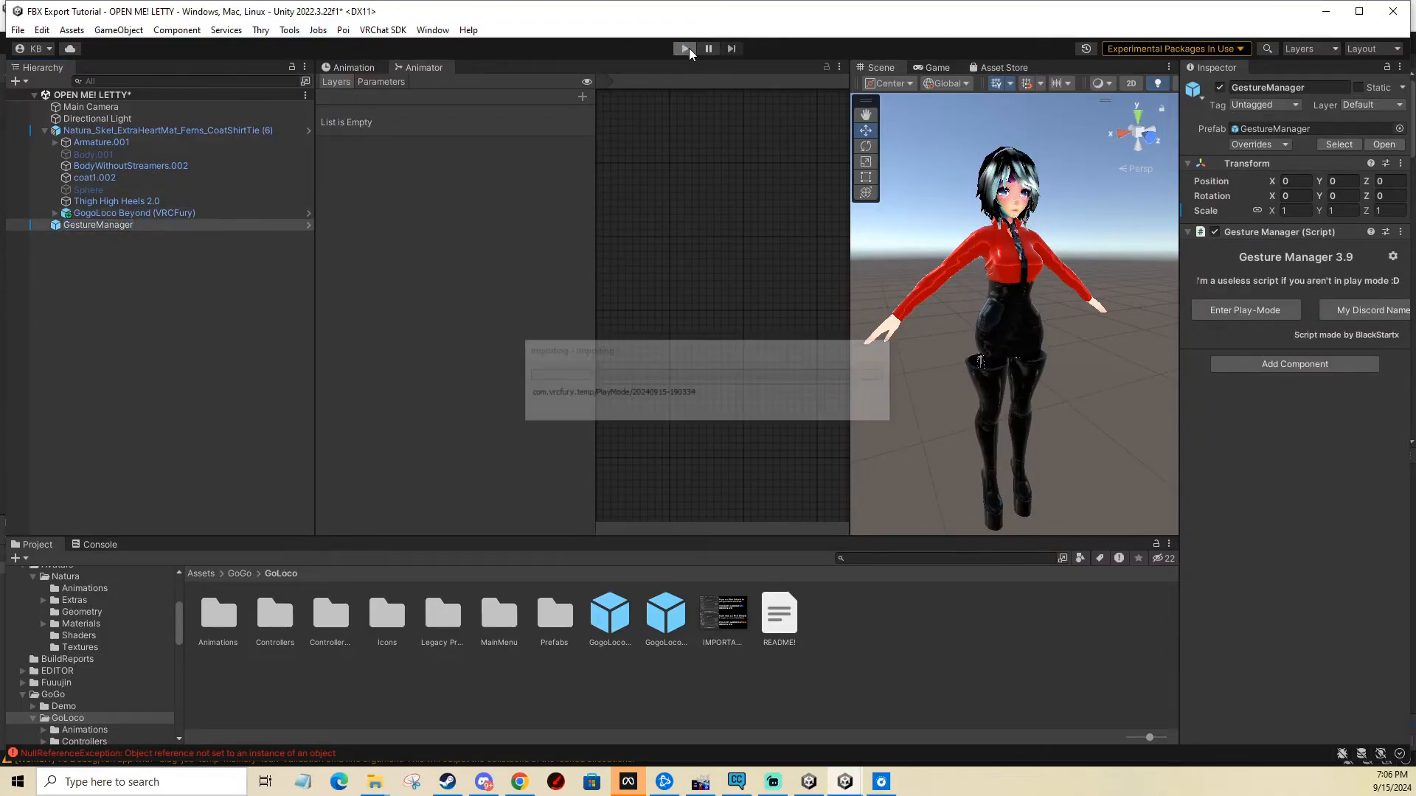
click(685, 49)
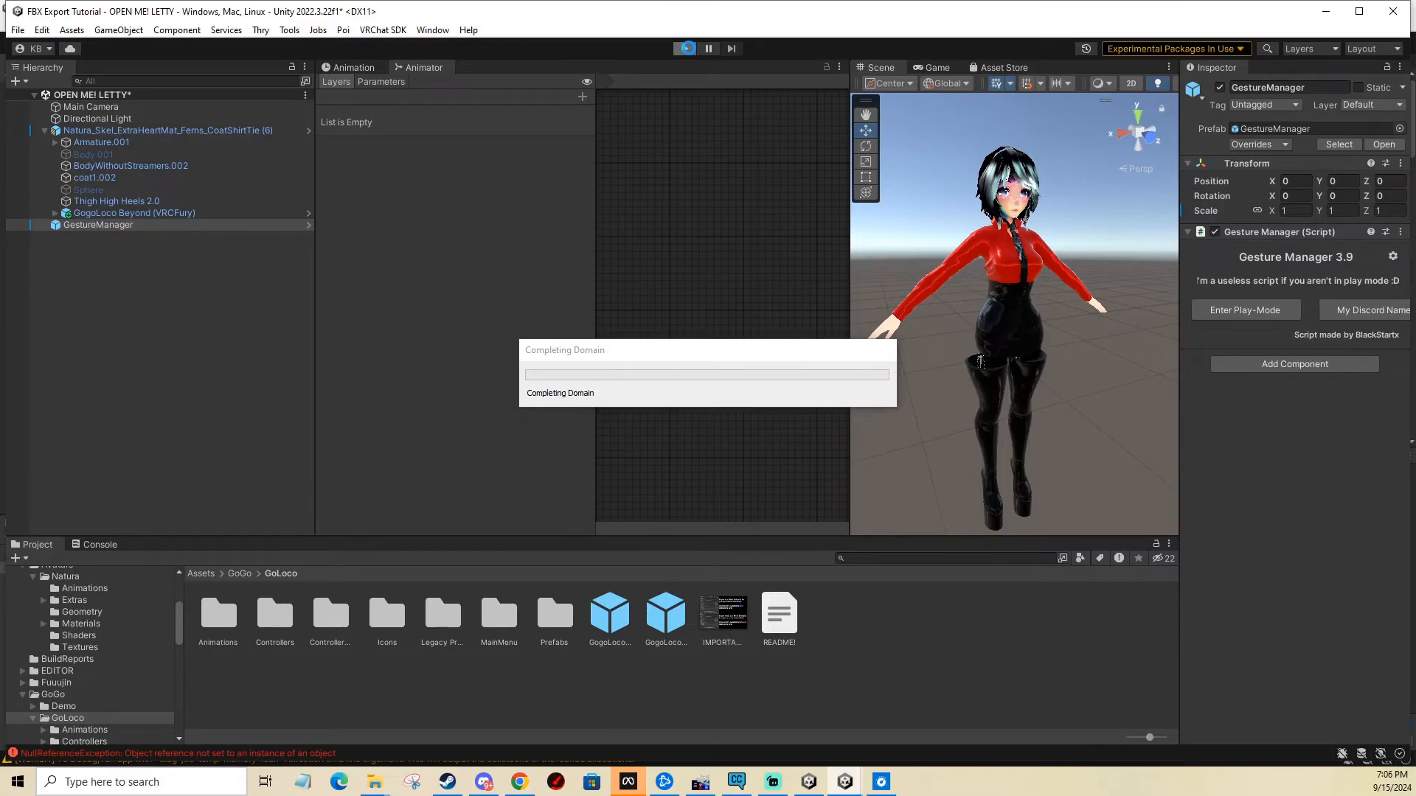
click(685, 48)
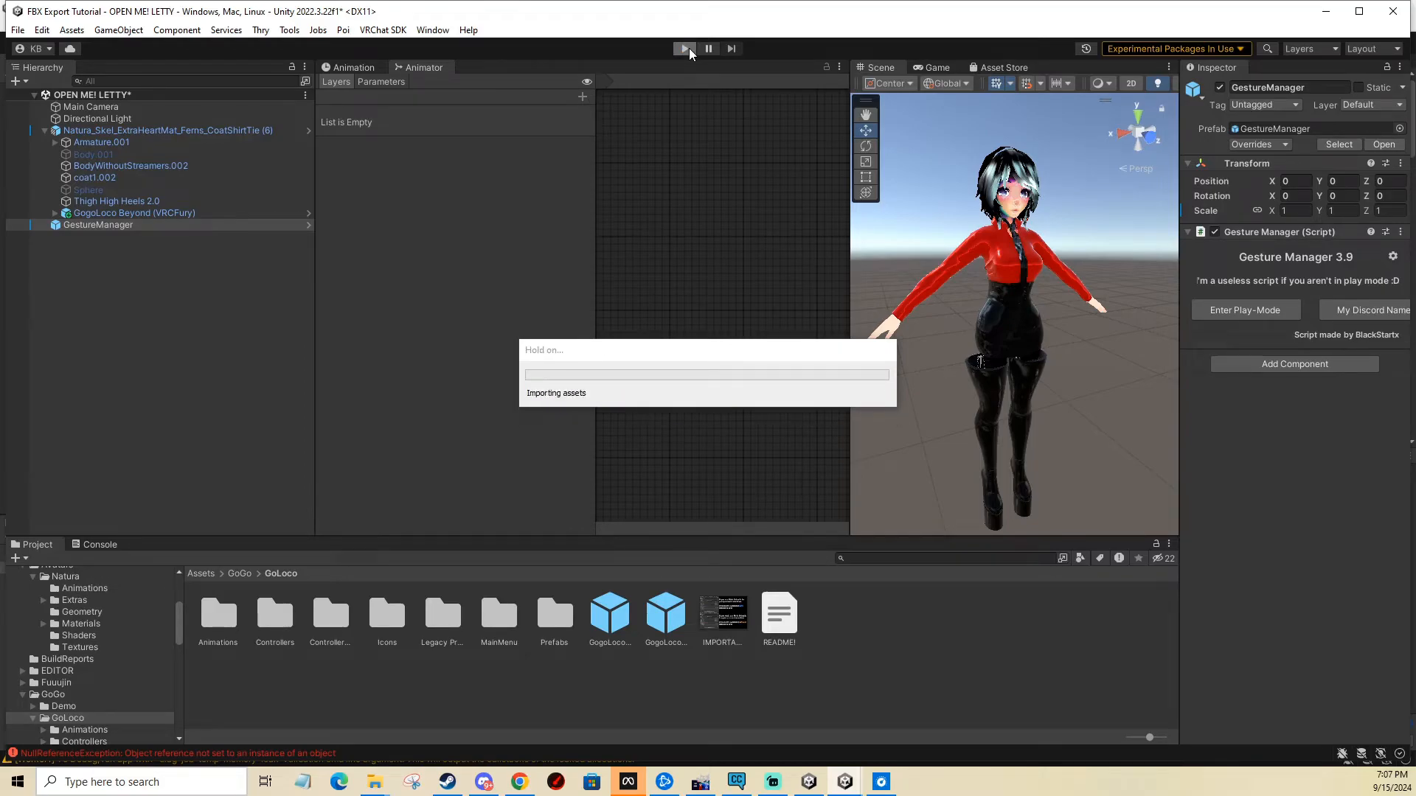
click(685, 48)
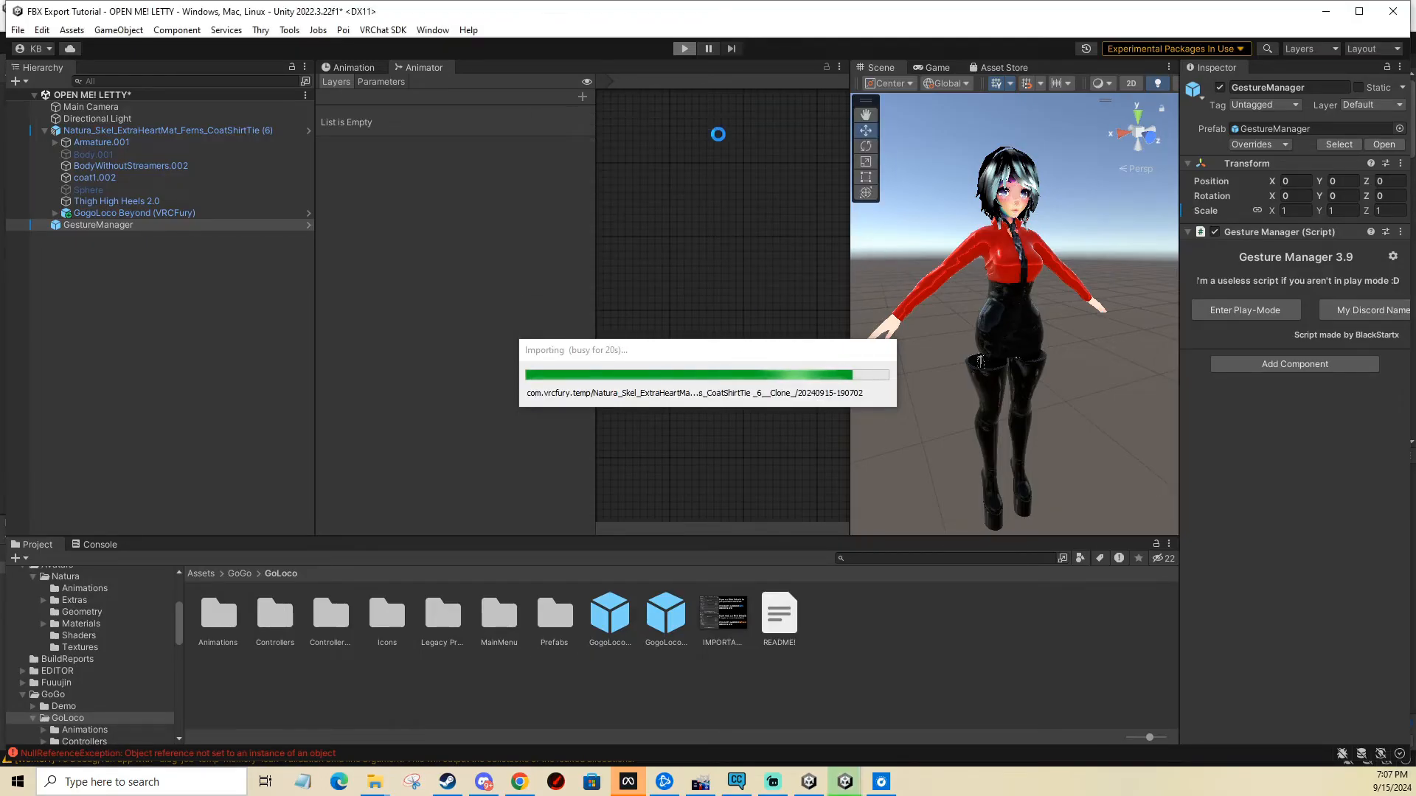
- Browse the radial menu: open GoGo Loco, go back, then open Quick Actions
click(684, 47)
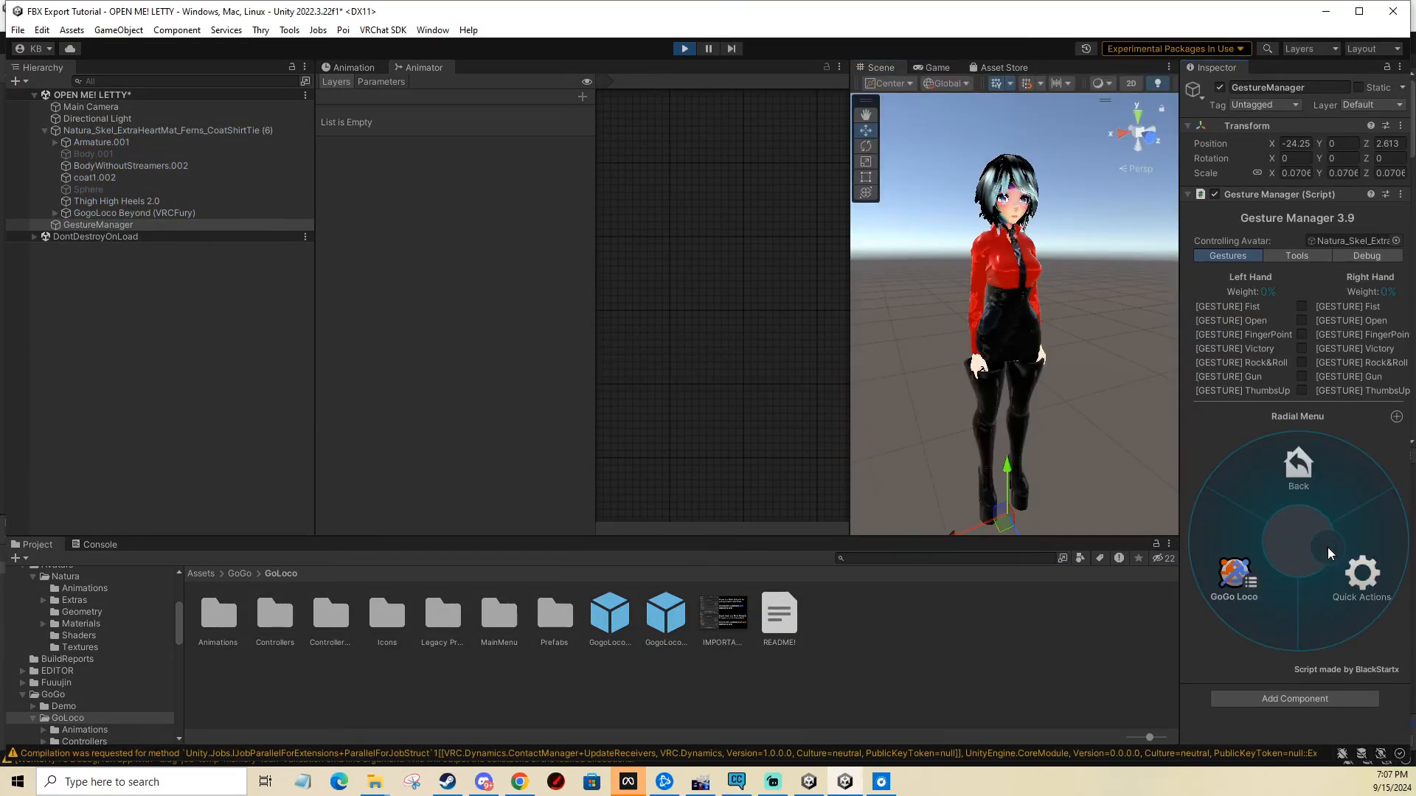
click(1233, 576)
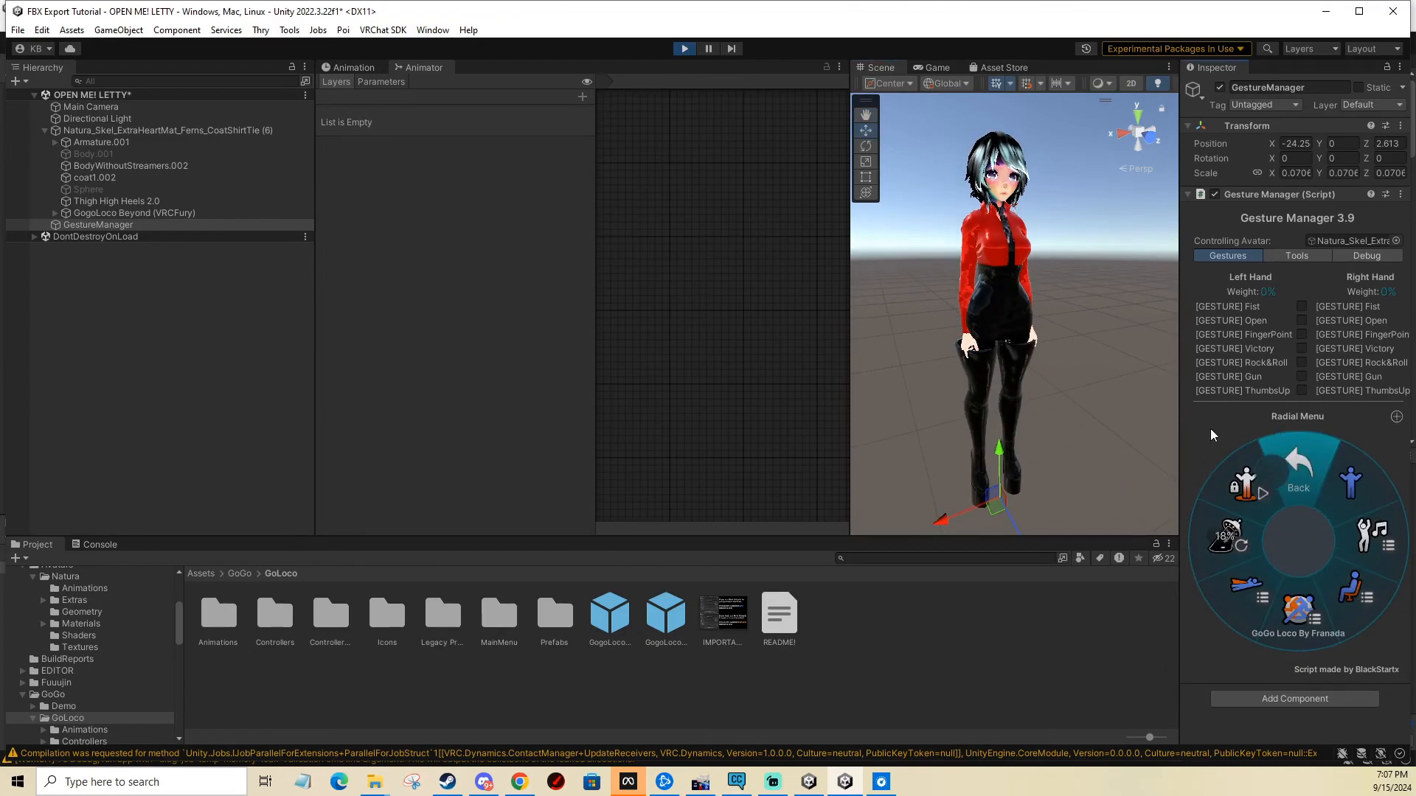
click(1298, 466)
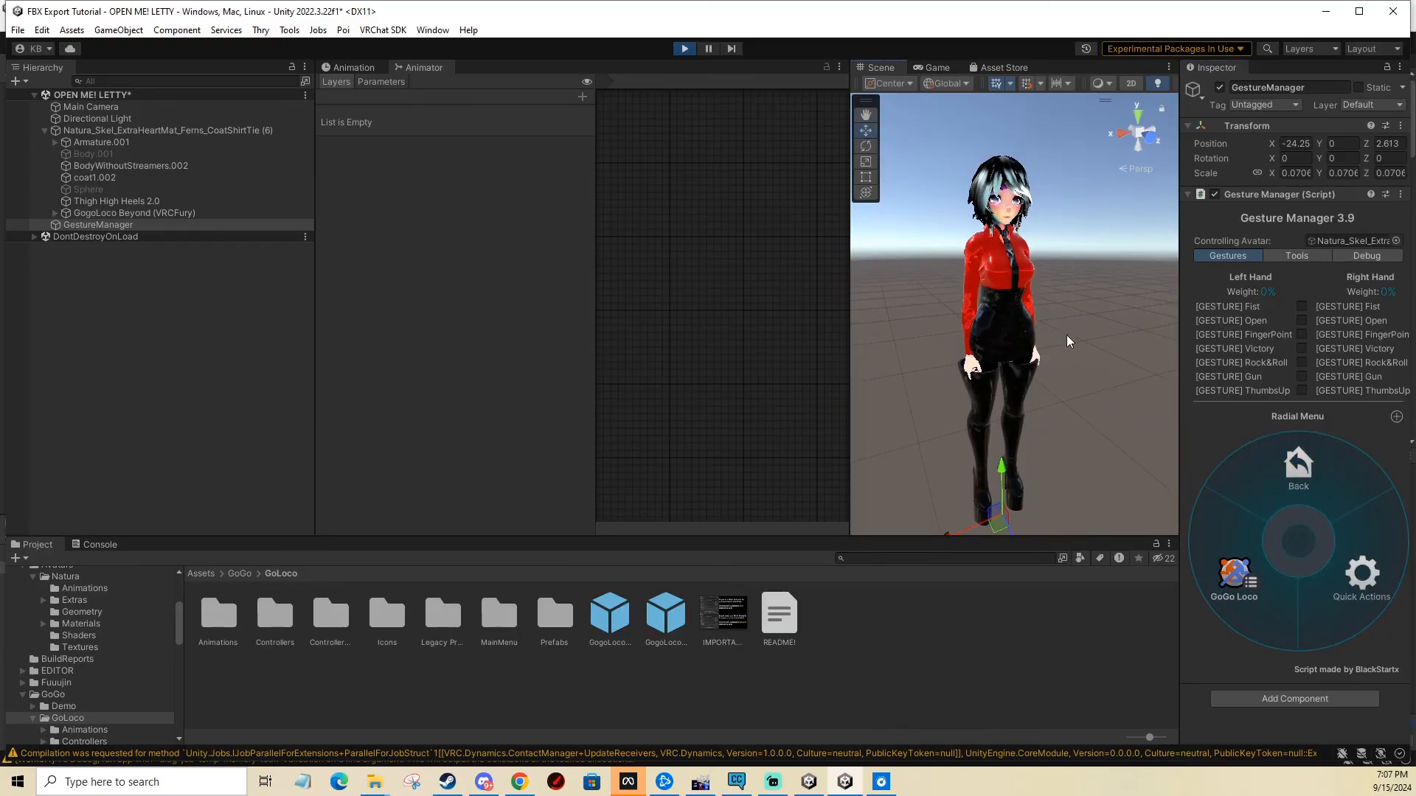
click(1233, 576)
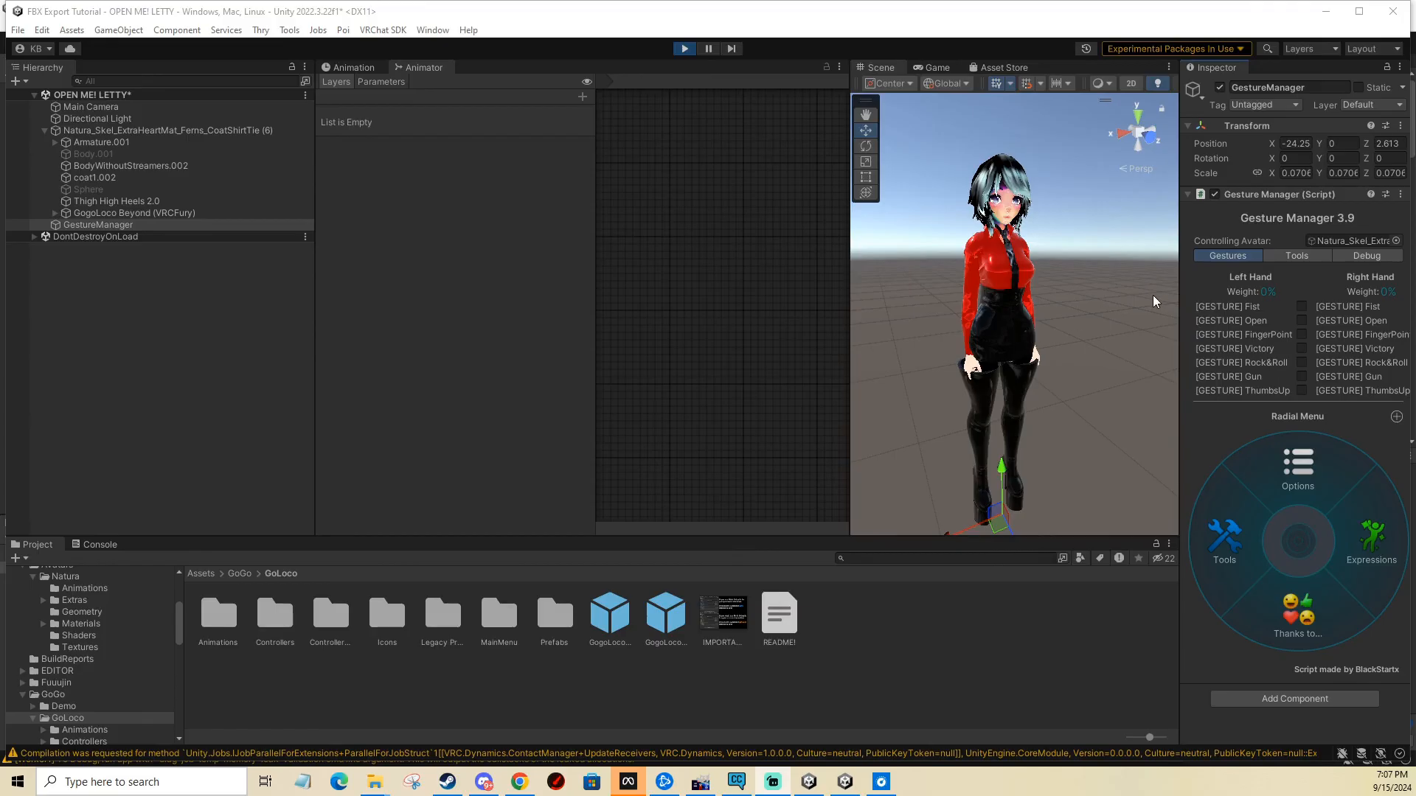
mouse_move(974, 252)
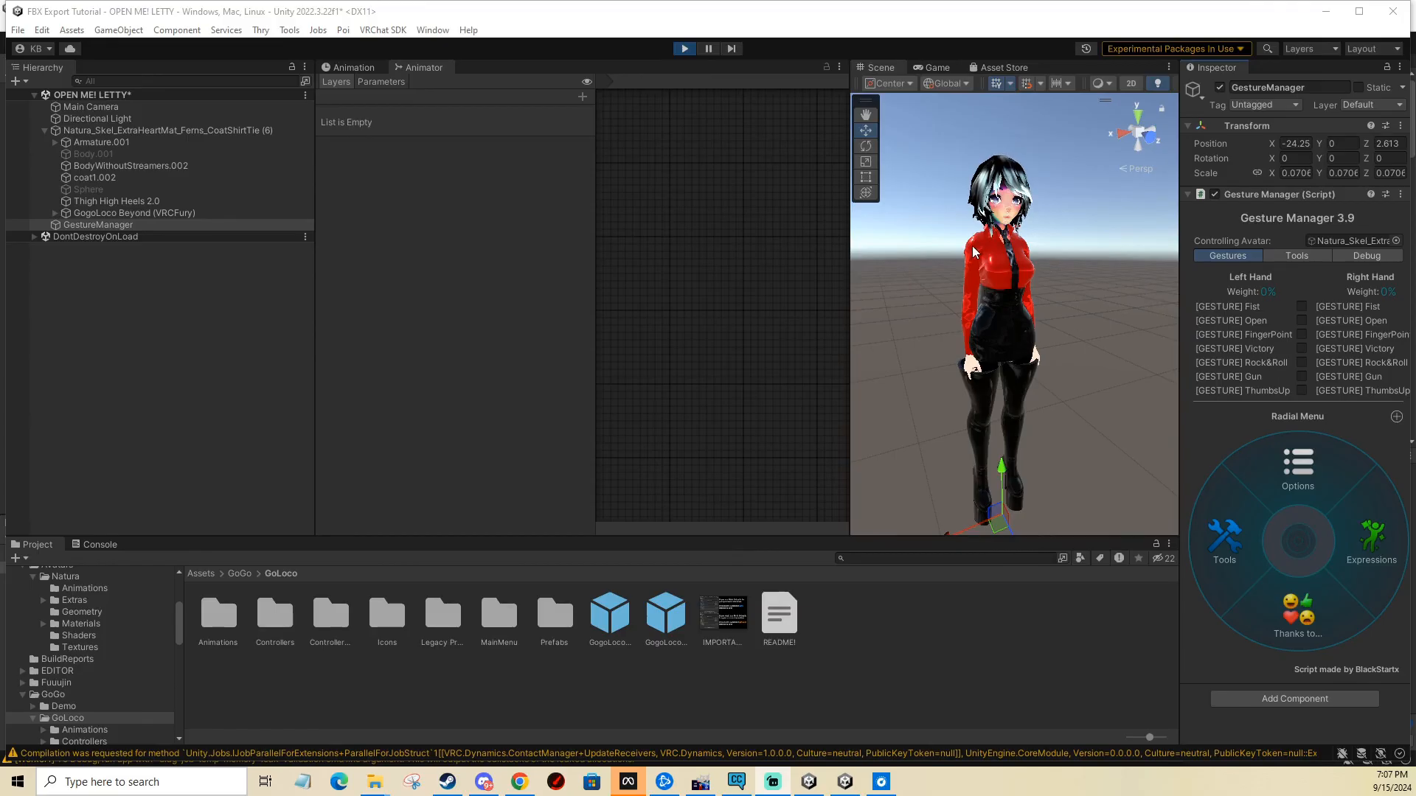